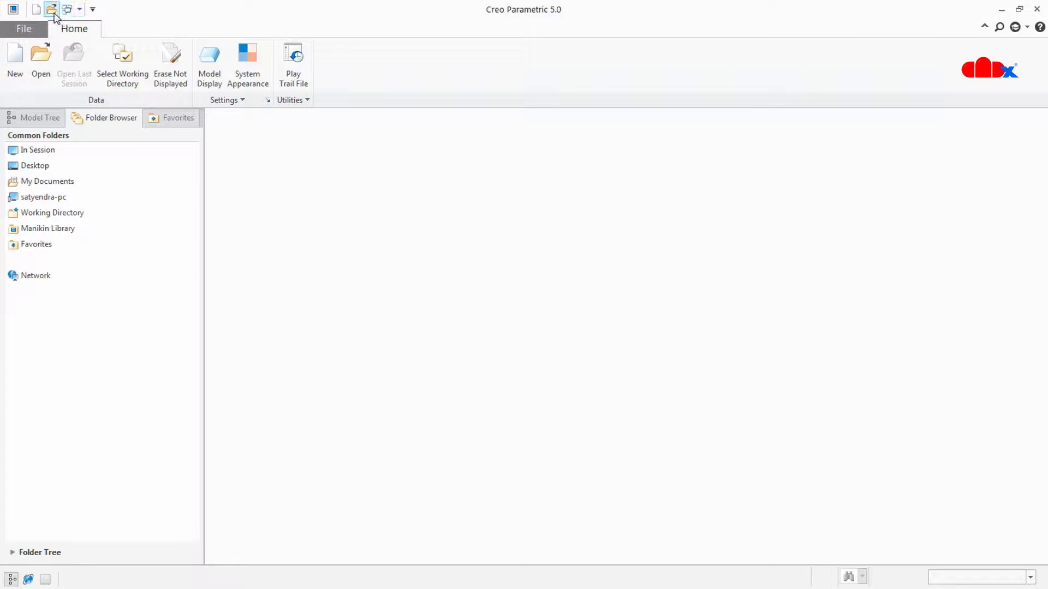
Open tray_asm.asm, then close the drawing window to show the tray assembly
click(40, 56)
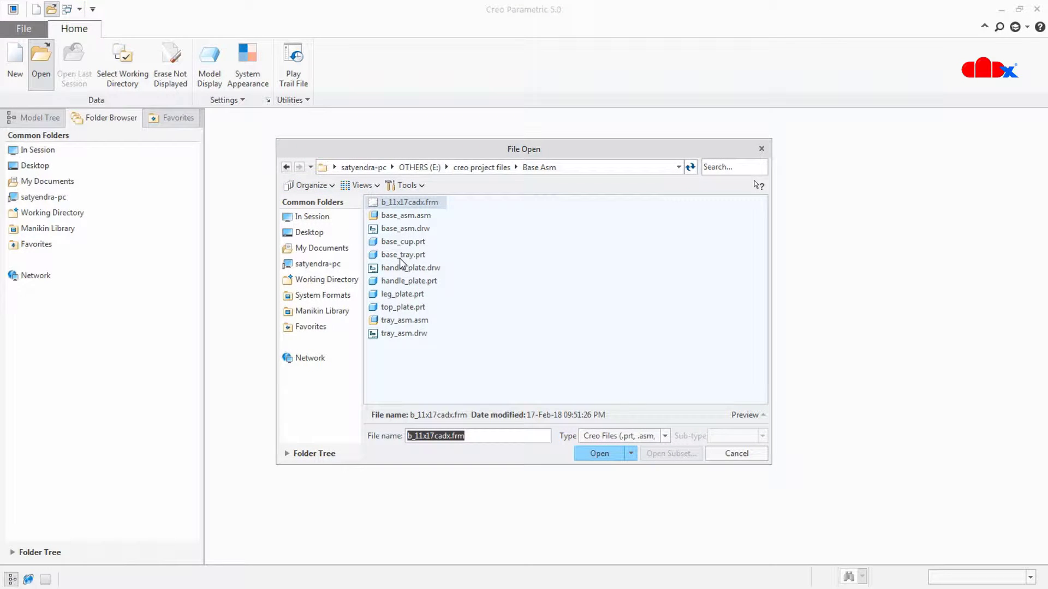
click(404, 320)
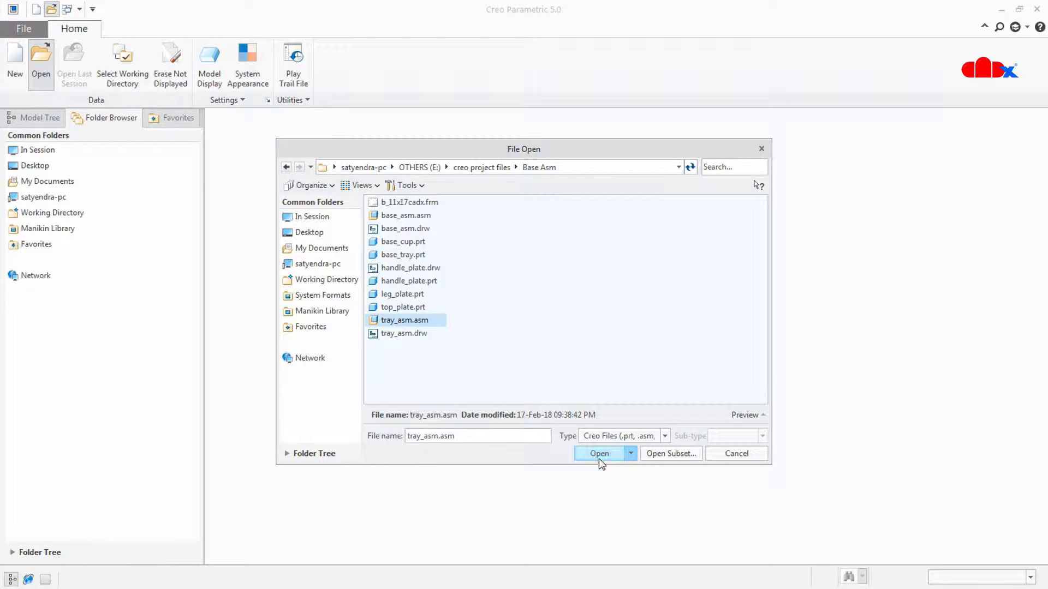
click(599, 453)
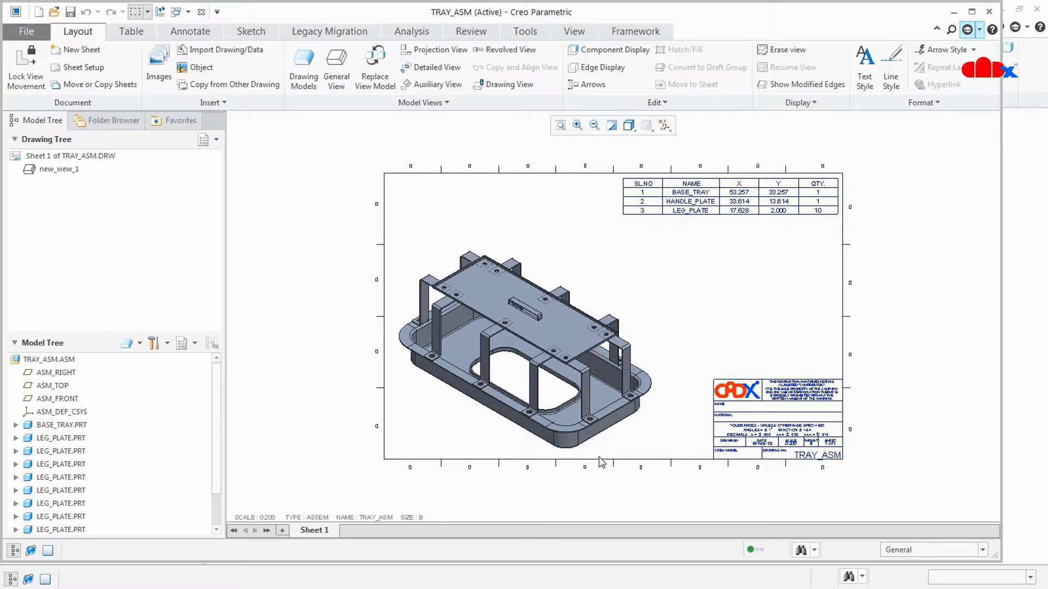
click(445, 273)
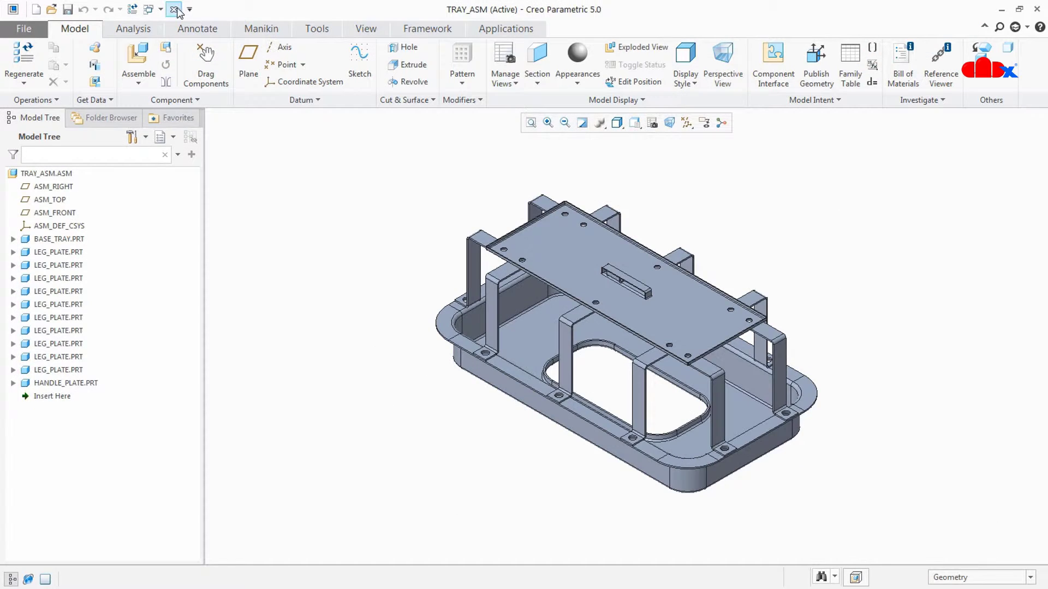
Erase TRAY_ASM from session, open base_asm.drw, then open BASE_ASM.ASM from its Model Tree
click(175, 9)
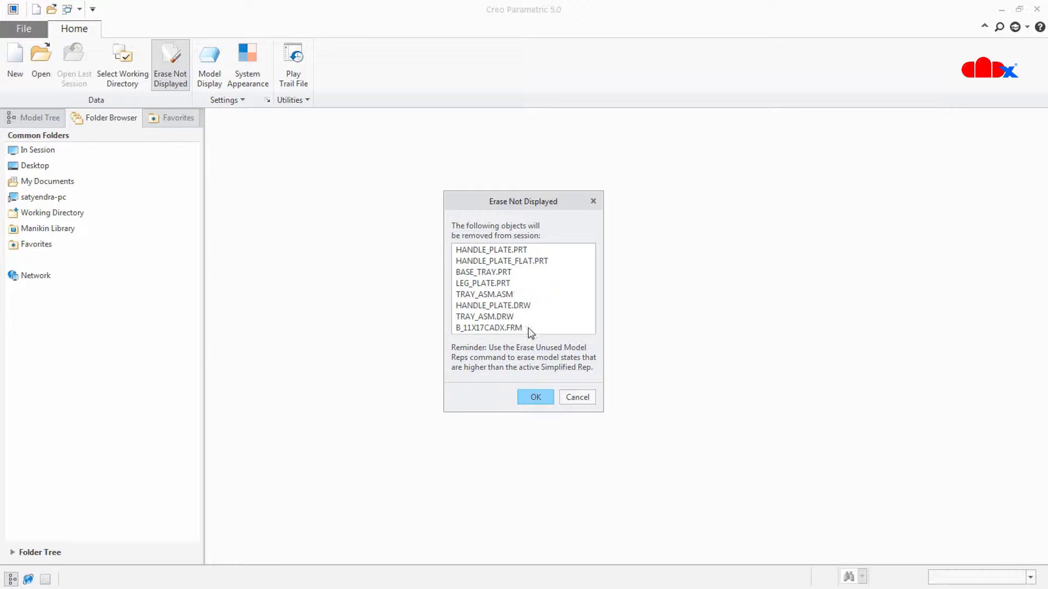
click(535, 397)
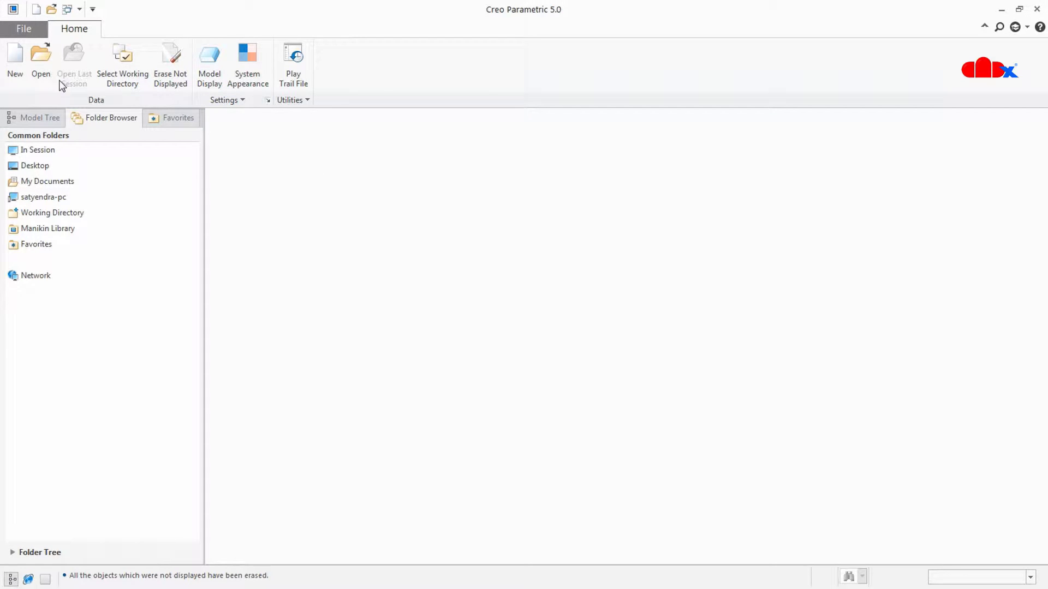
click(40, 60)
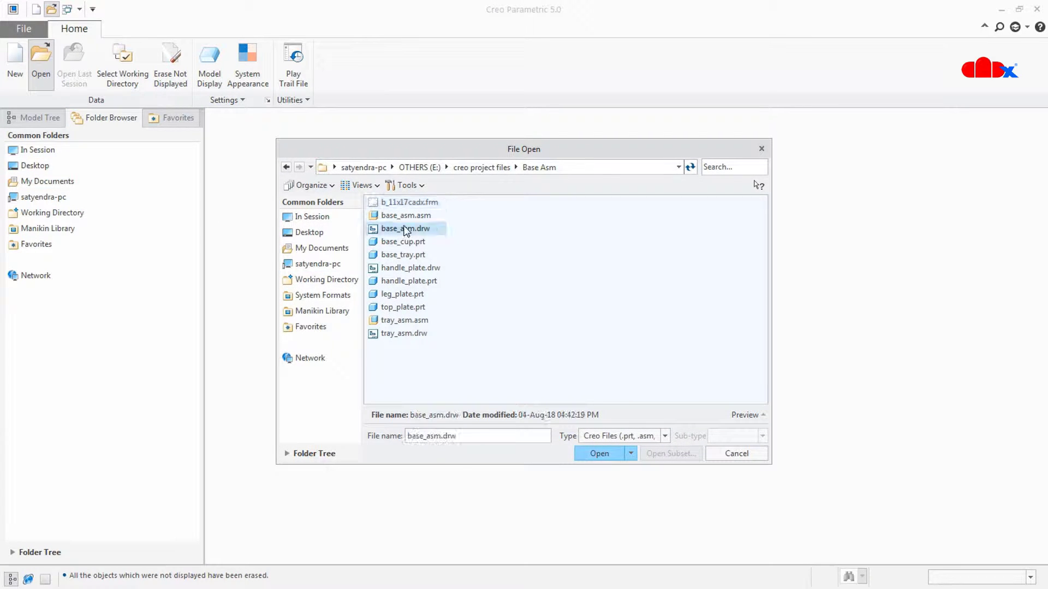
click(598, 453)
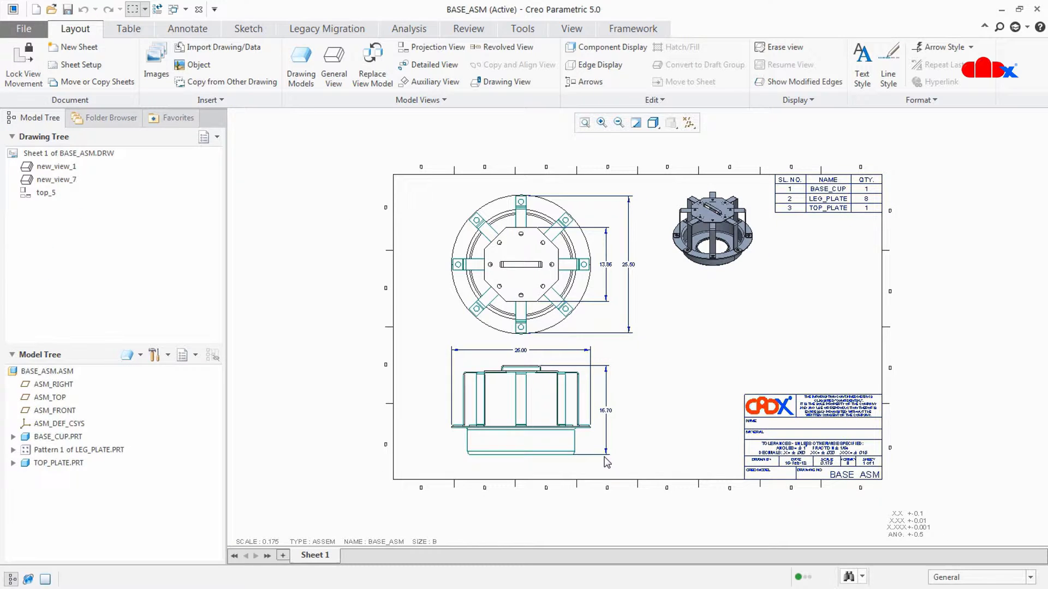
right_click(47, 371)
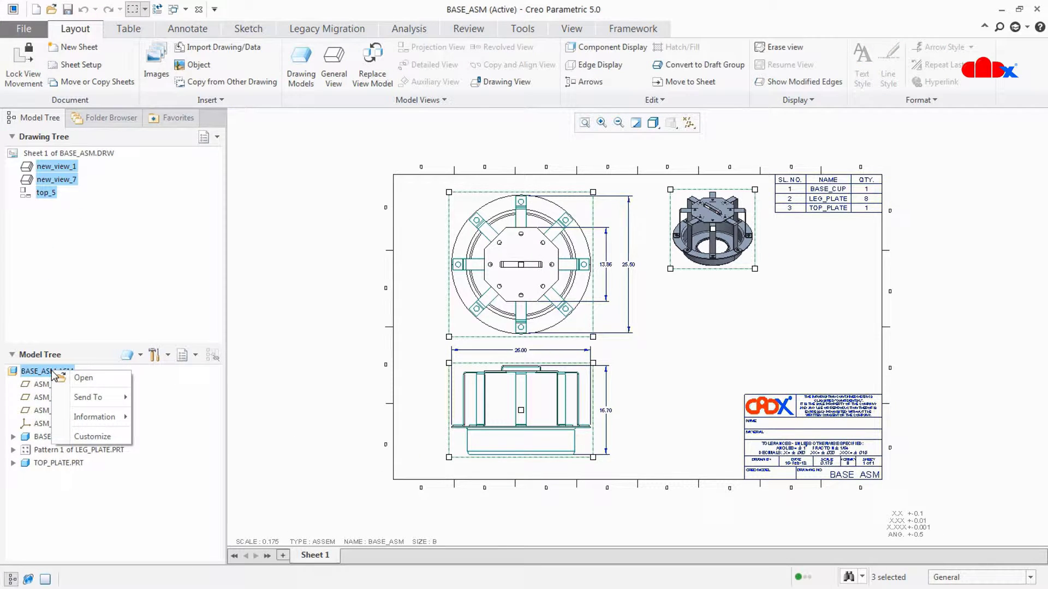
click(83, 377)
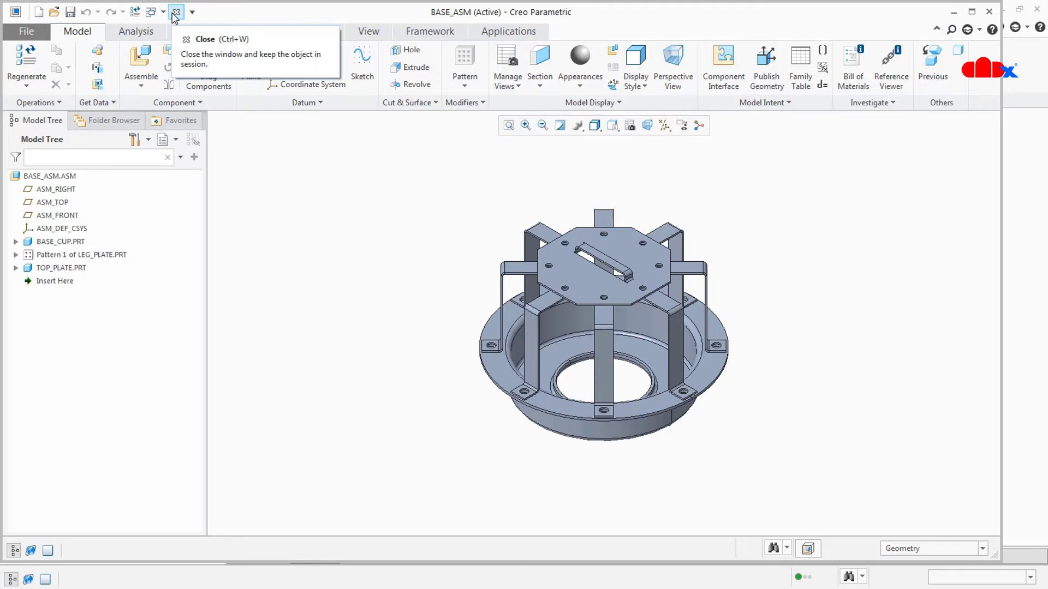
Close the BASE_ASM window and erase all undisplayed models from session
click(205, 39)
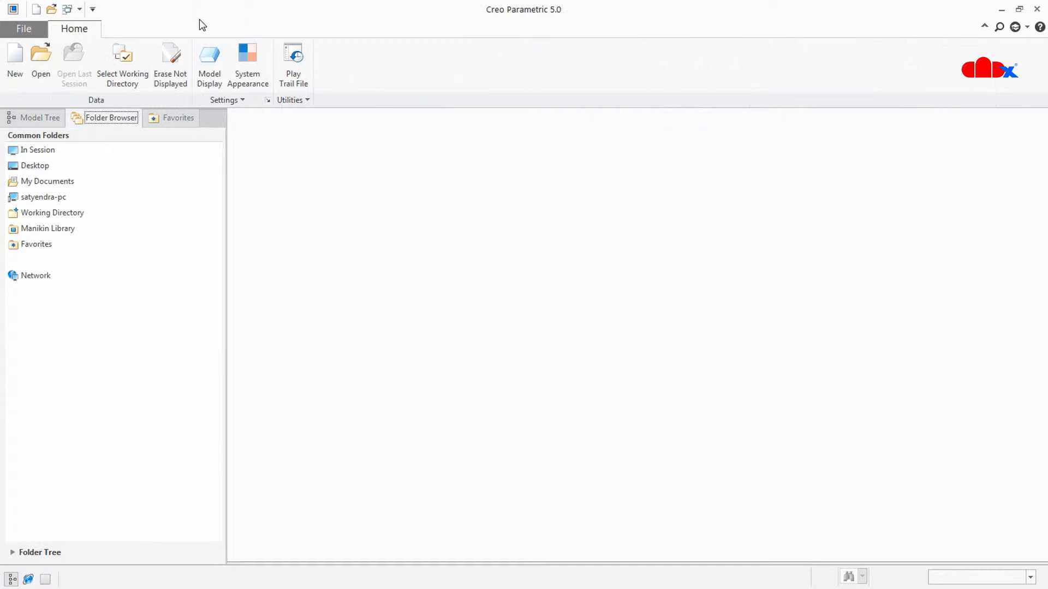
click(171, 60)
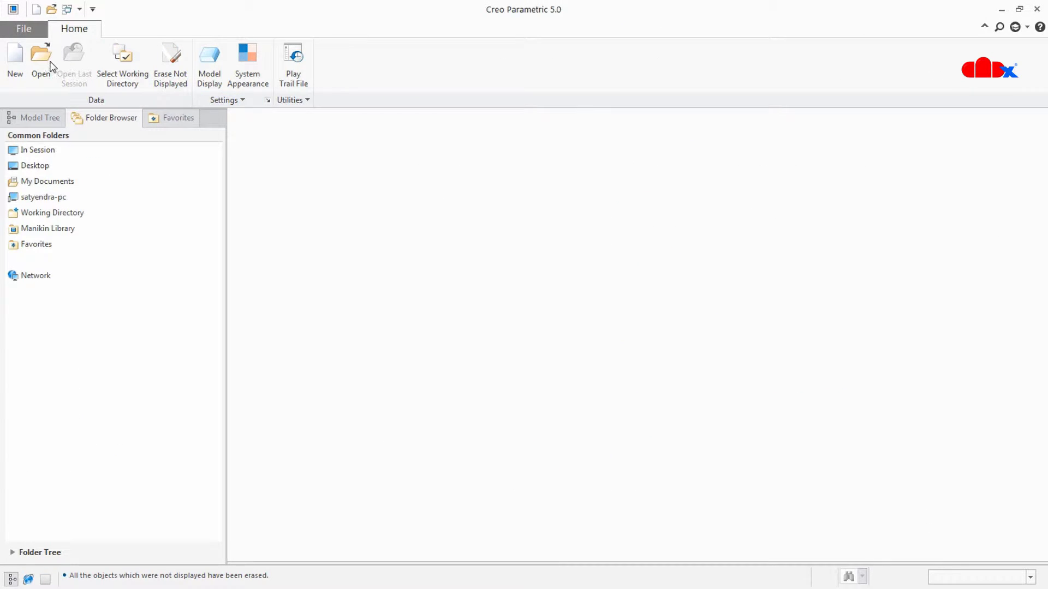
click(40, 57)
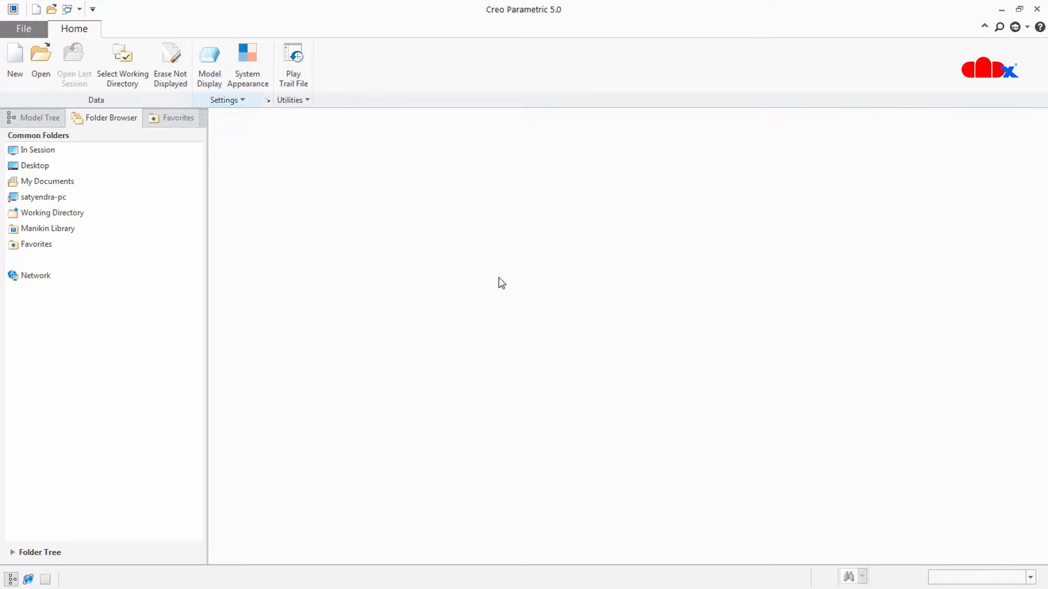
click(170, 65)
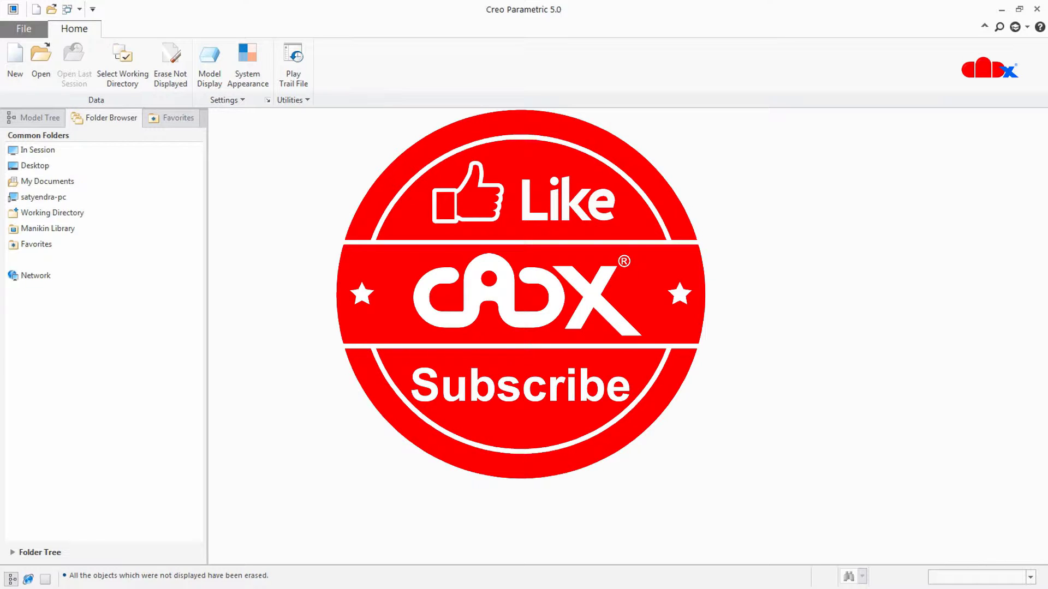
mouse_move(610, 353)
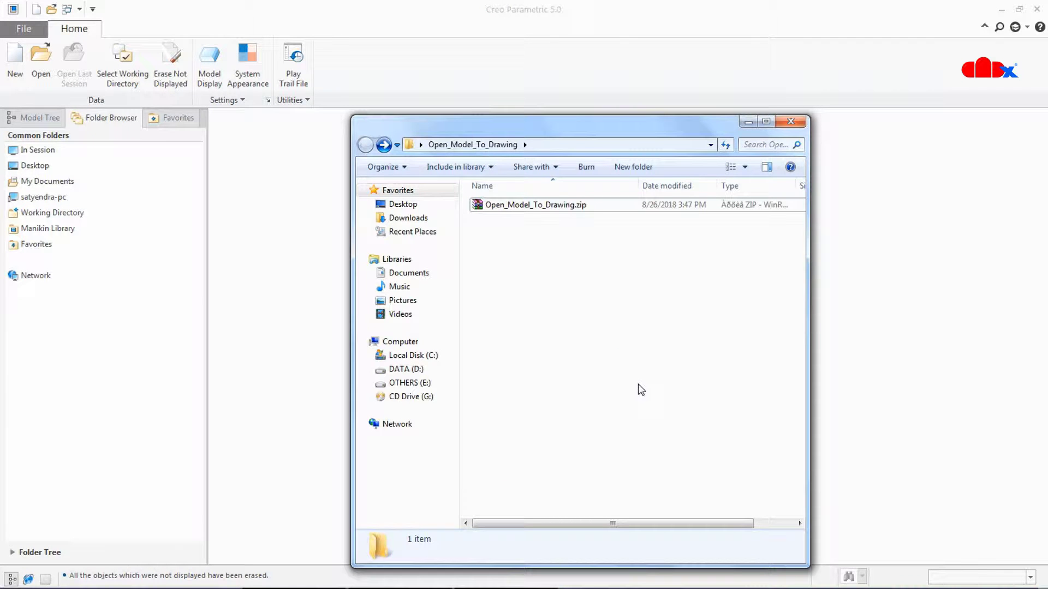
Extract Open_Model_To_Drawing.zip into its own folder
click(535, 205)
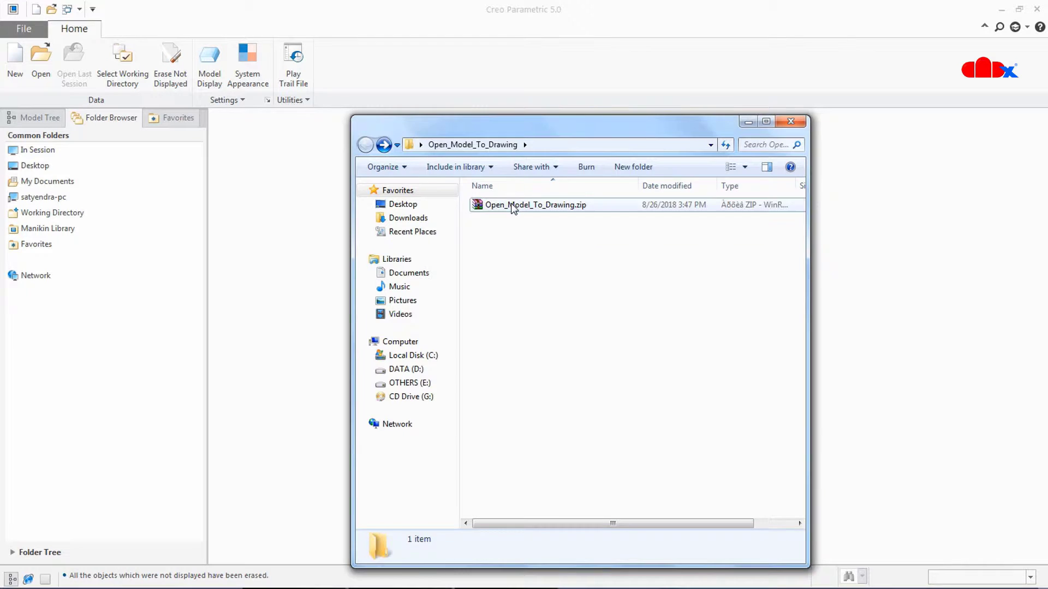
click(535, 205)
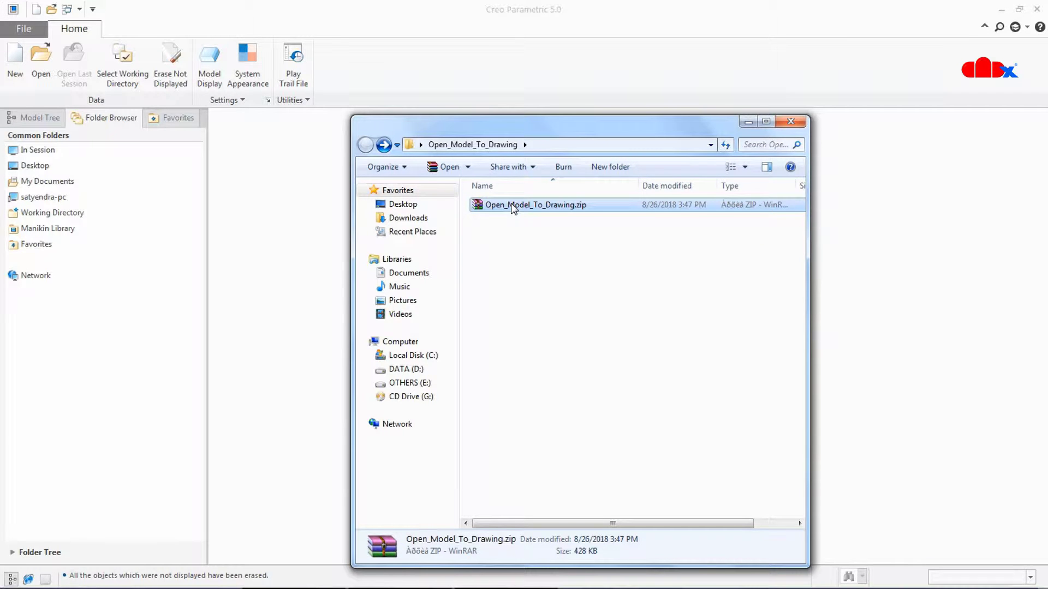
right_click(515, 205)
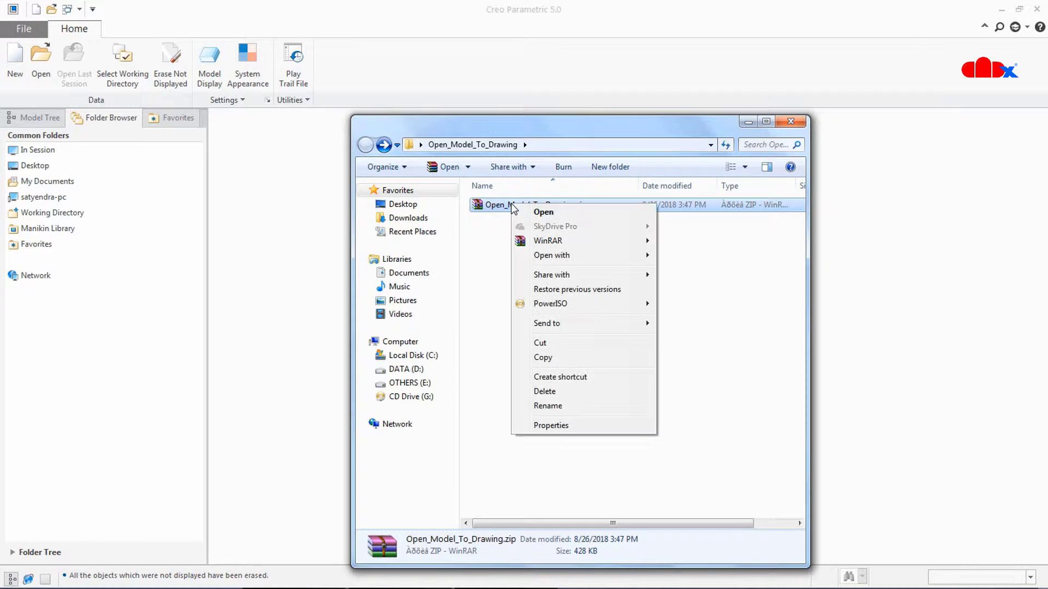
mouse_move(548, 241)
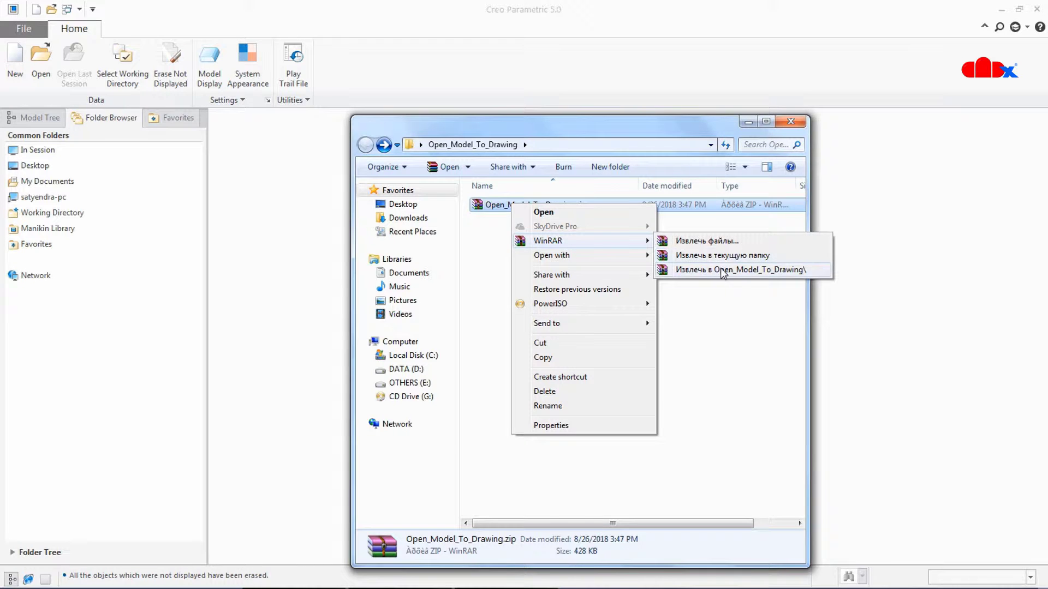
click(740, 269)
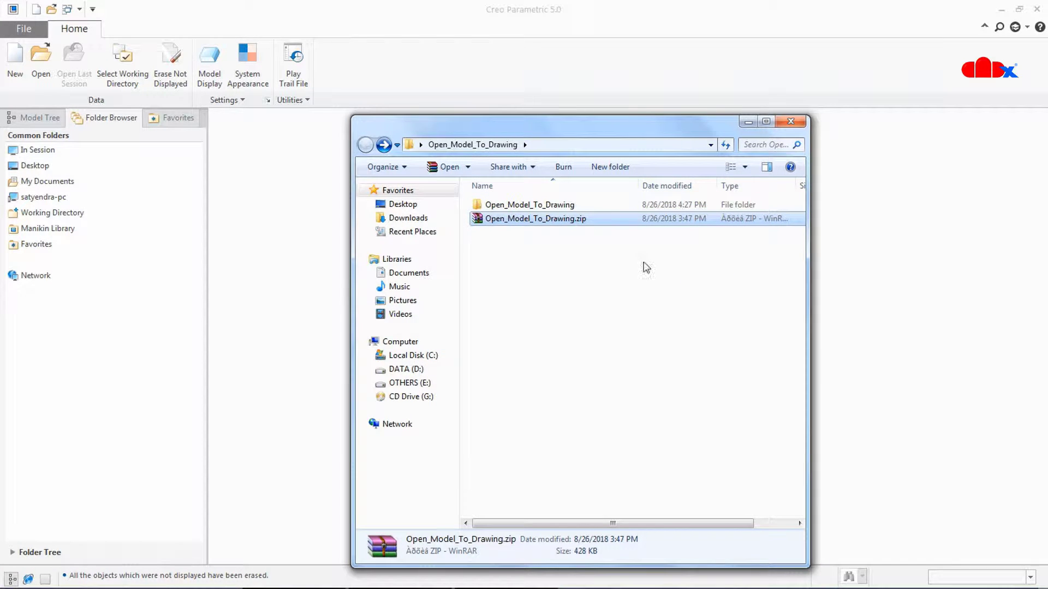
Browse into the extracted Open_Model_To_Drawing folders, then go to Local Disk (C:)
double_click(530, 204)
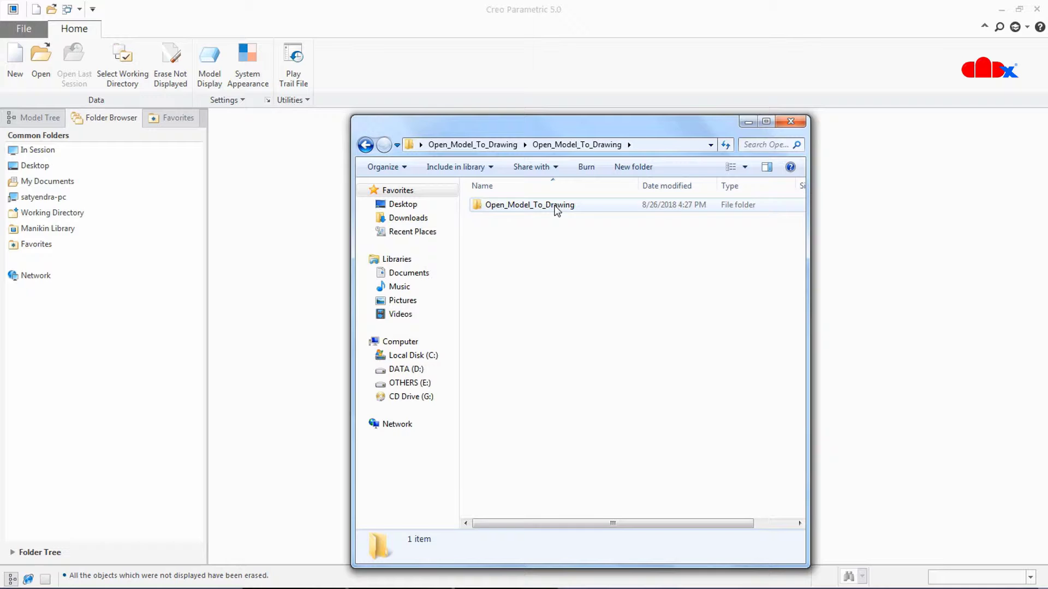
double_click(528, 205)
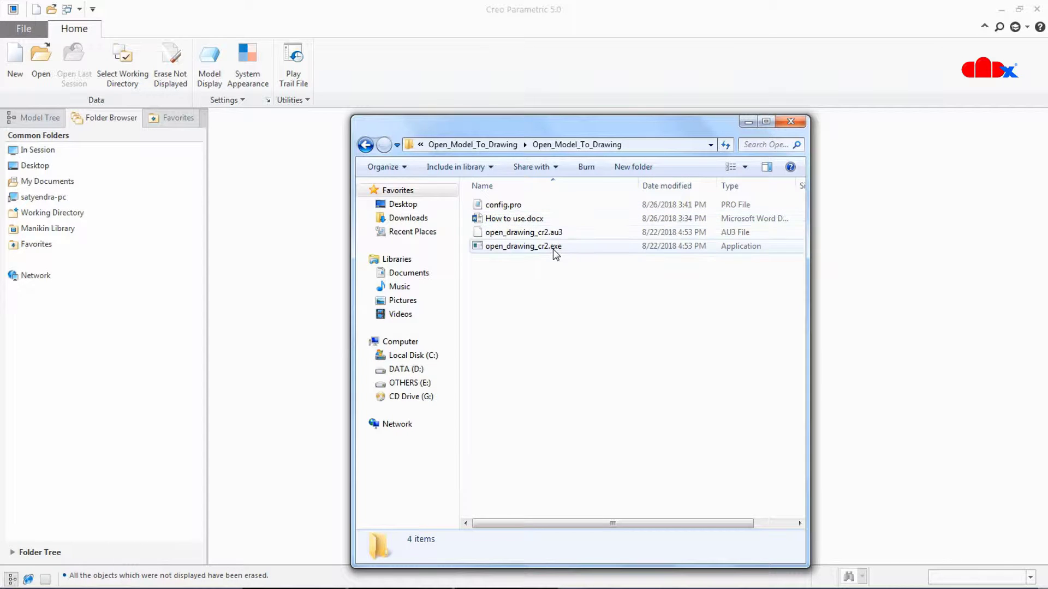
click(366, 145)
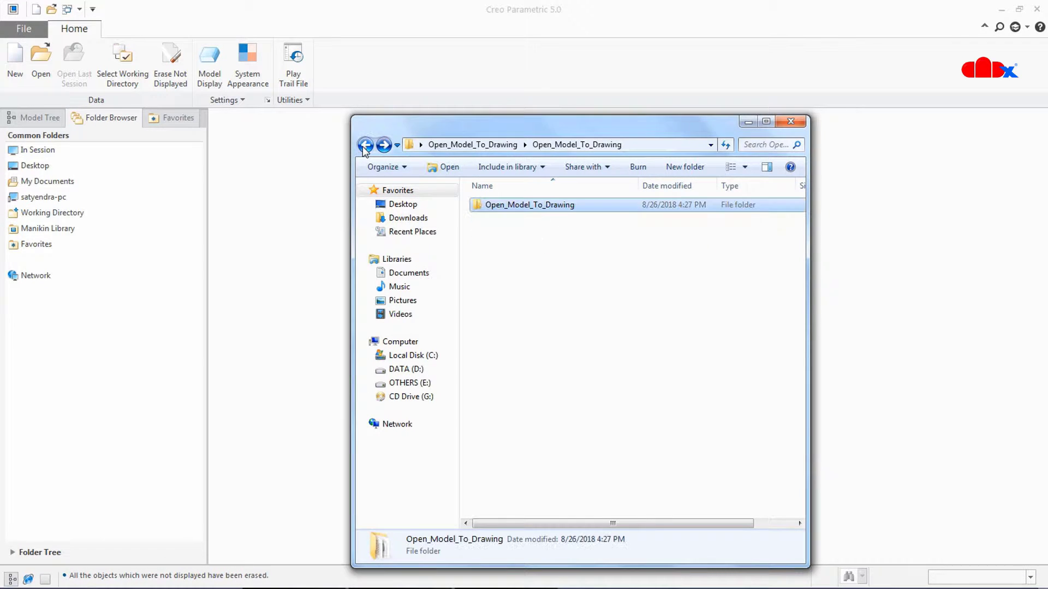
right_click(529, 205)
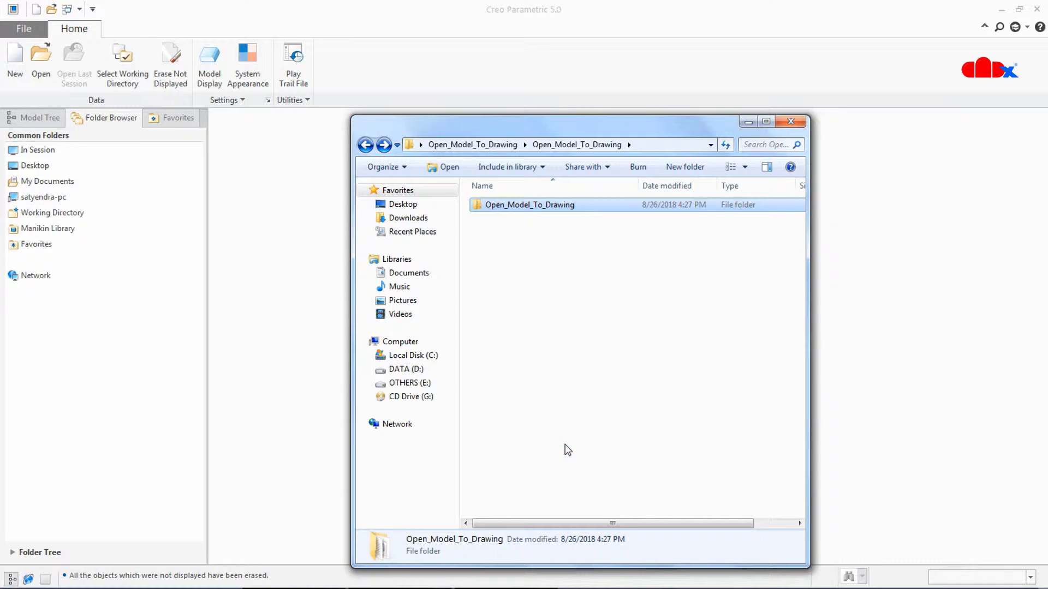
click(412, 355)
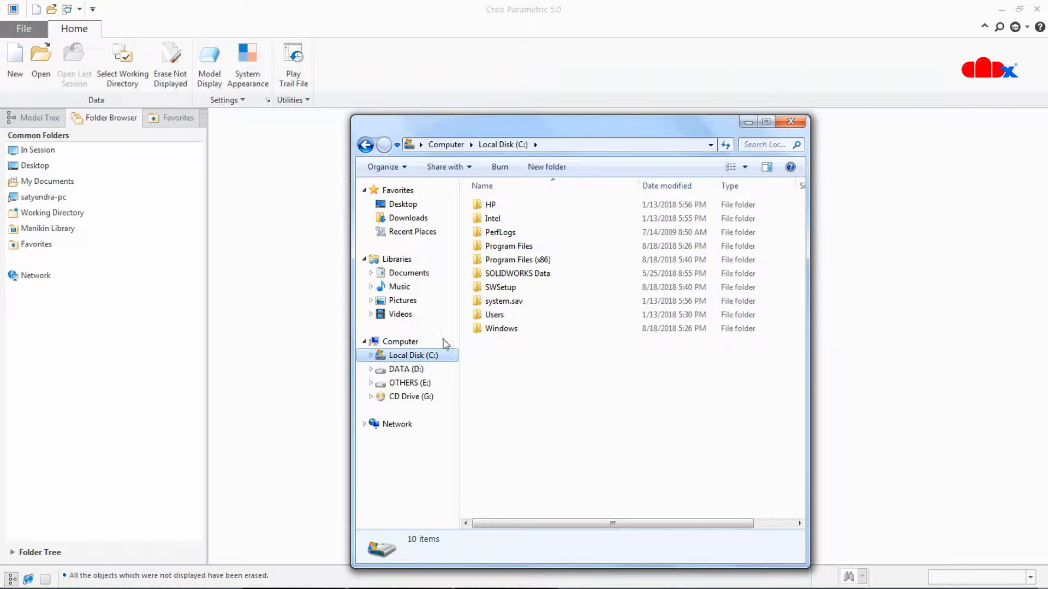
Navigate to C:\Program Files\PTC\Open_Model_To_Drawing and open its config.pro
double_click(509, 246)
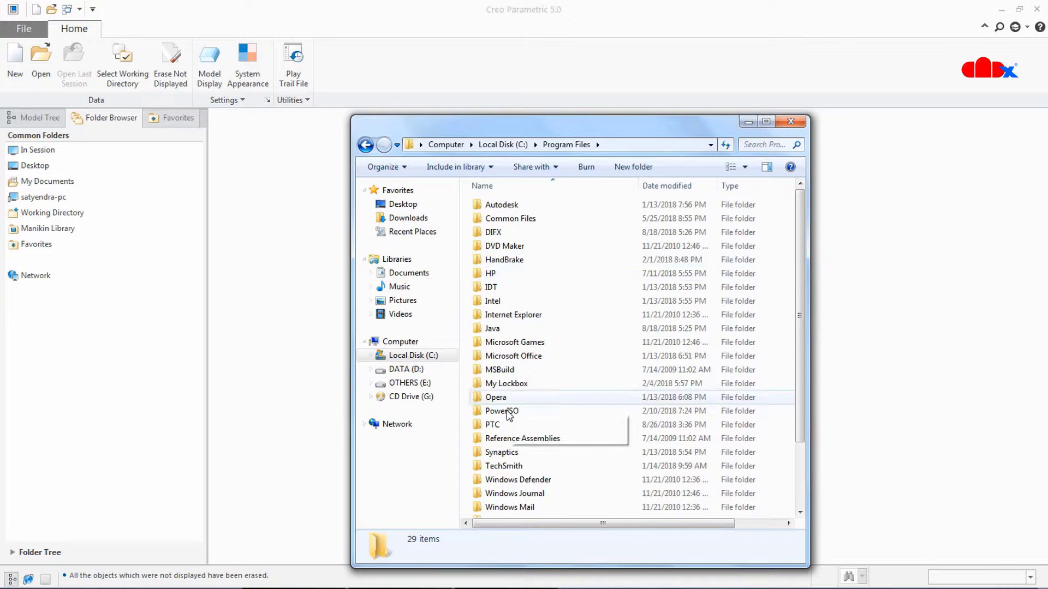
double_click(492, 425)
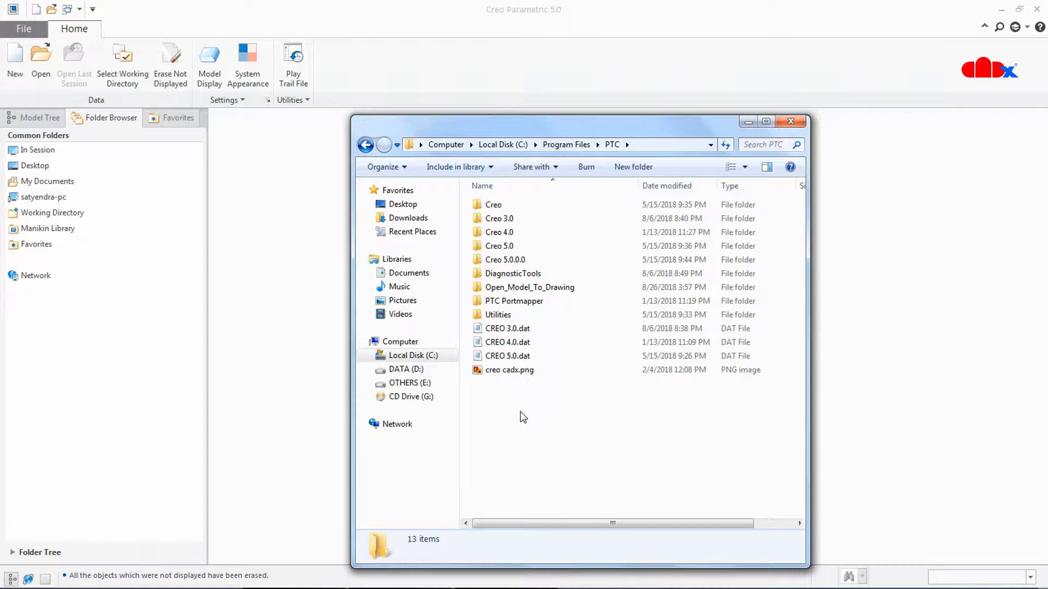
double_click(530, 286)
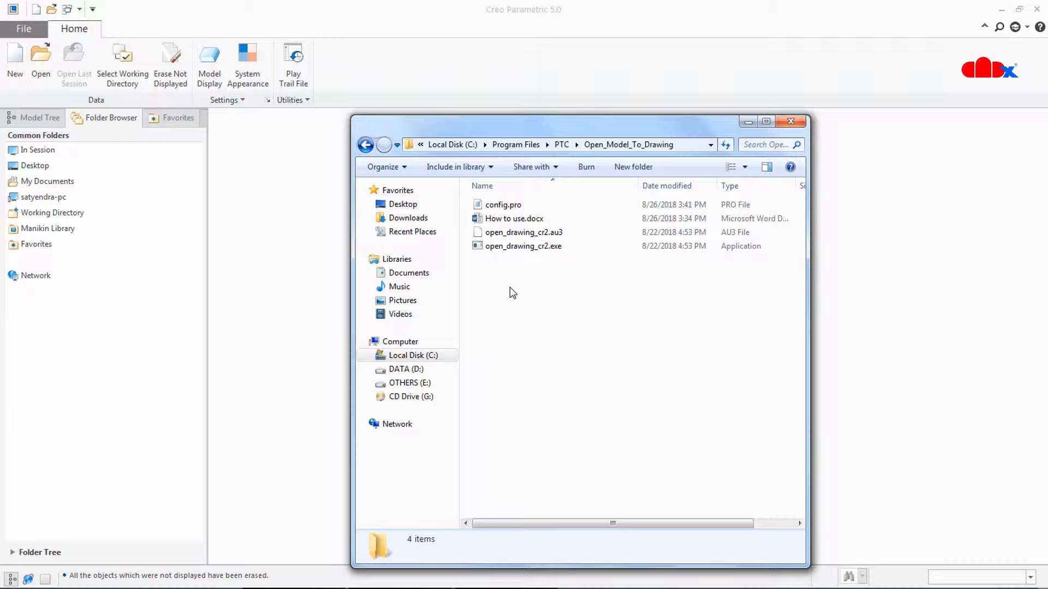
click(365, 145)
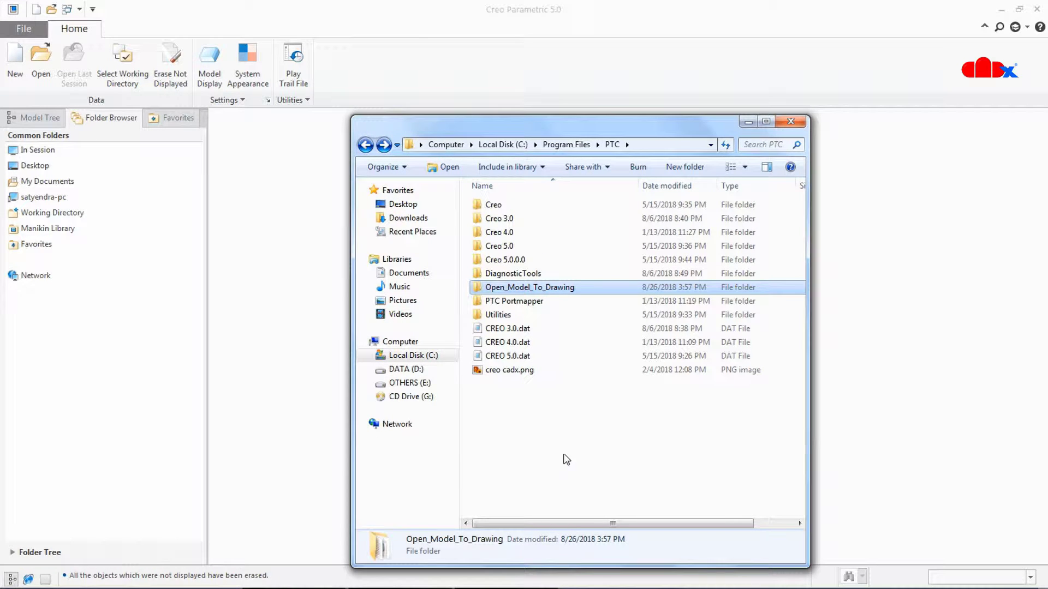
double_click(528, 287)
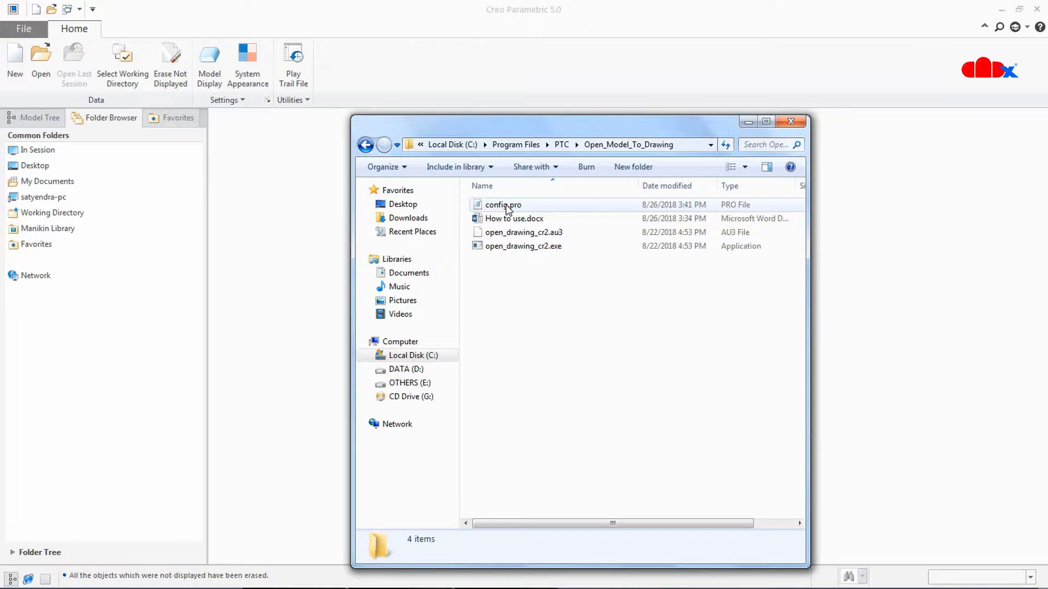
double_click(502, 205)
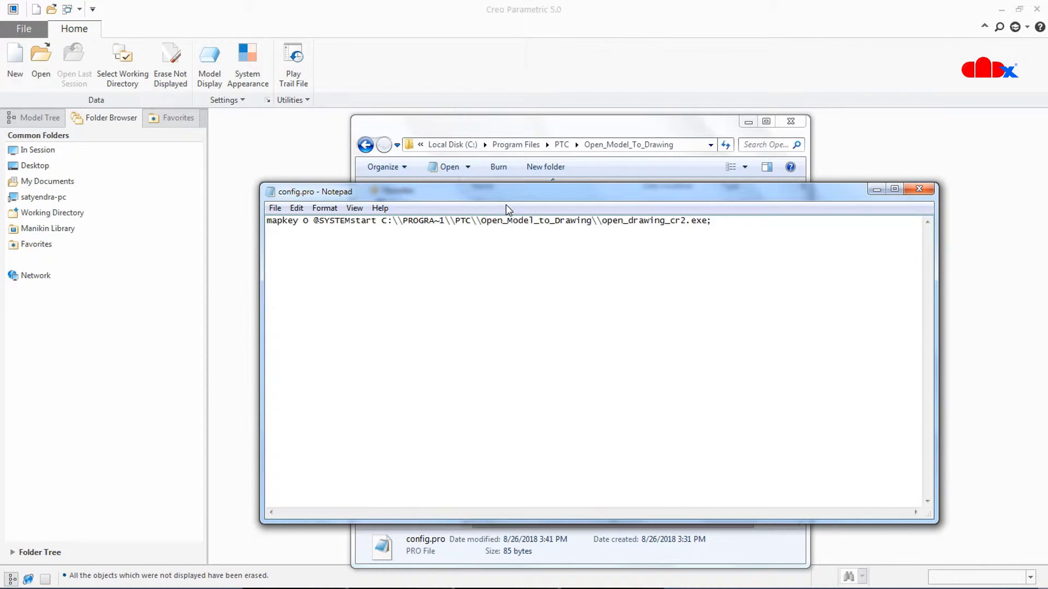
Close the config.pro Notepad window after viewing the mapkey line
click(713, 220)
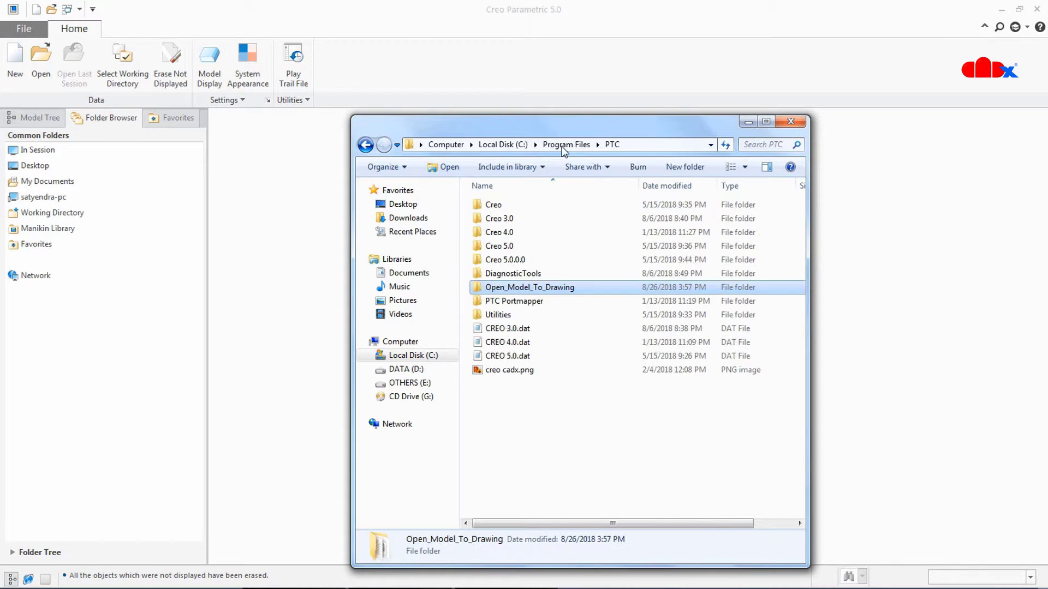
Open the Creo 5.0.0.0 folder and its Common Files subfolder
double_click(498, 260)
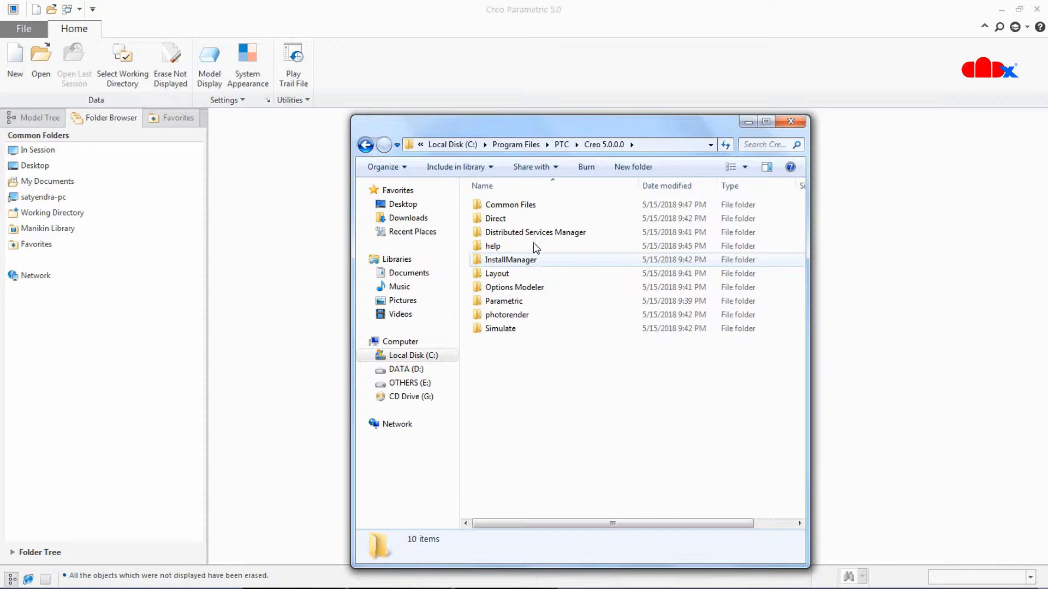
double_click(511, 205)
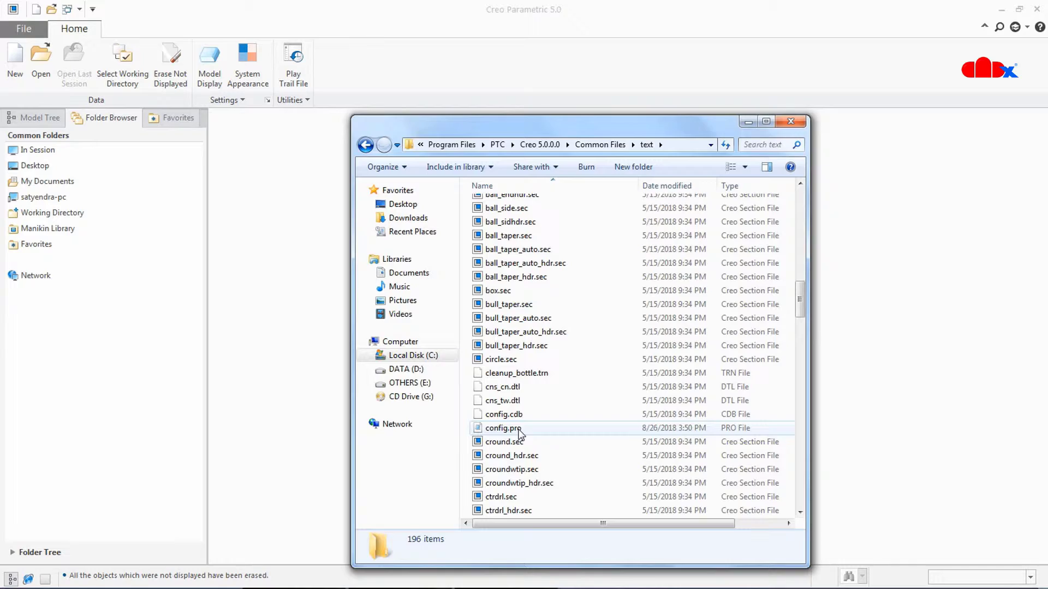
Open Creo's config.pro, check the mapkey O open_drawing_cr2 line at the end, and close it
double_click(503, 428)
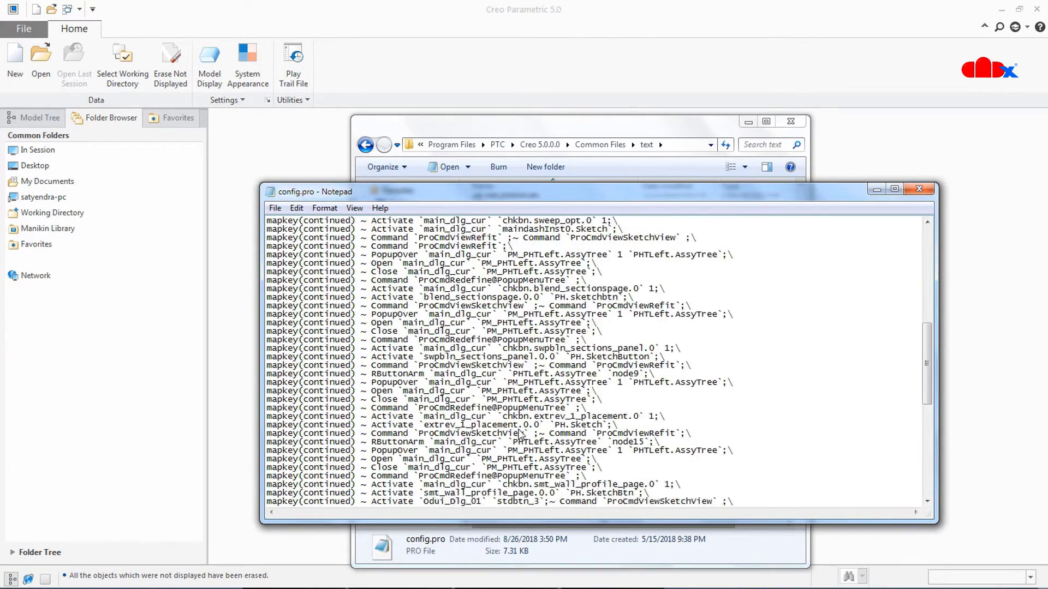
scroll(down, 3)
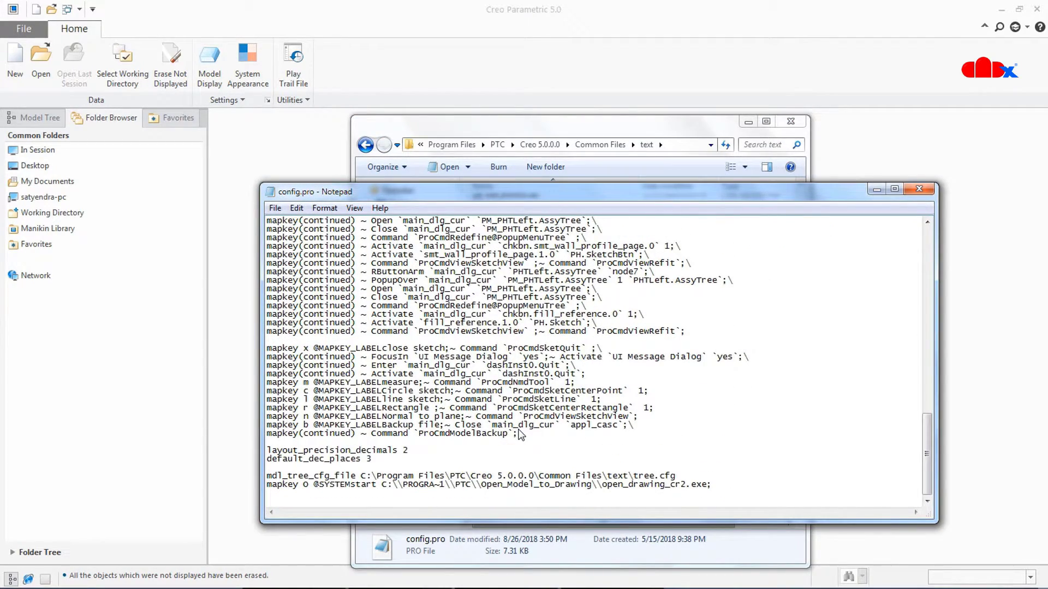
double_click(278, 484)
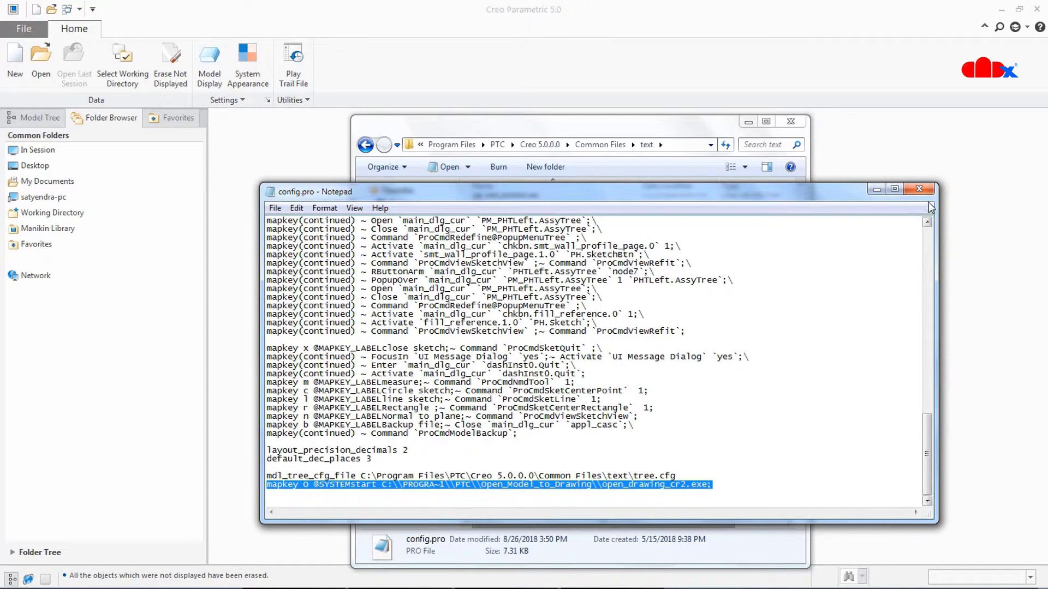
click(920, 188)
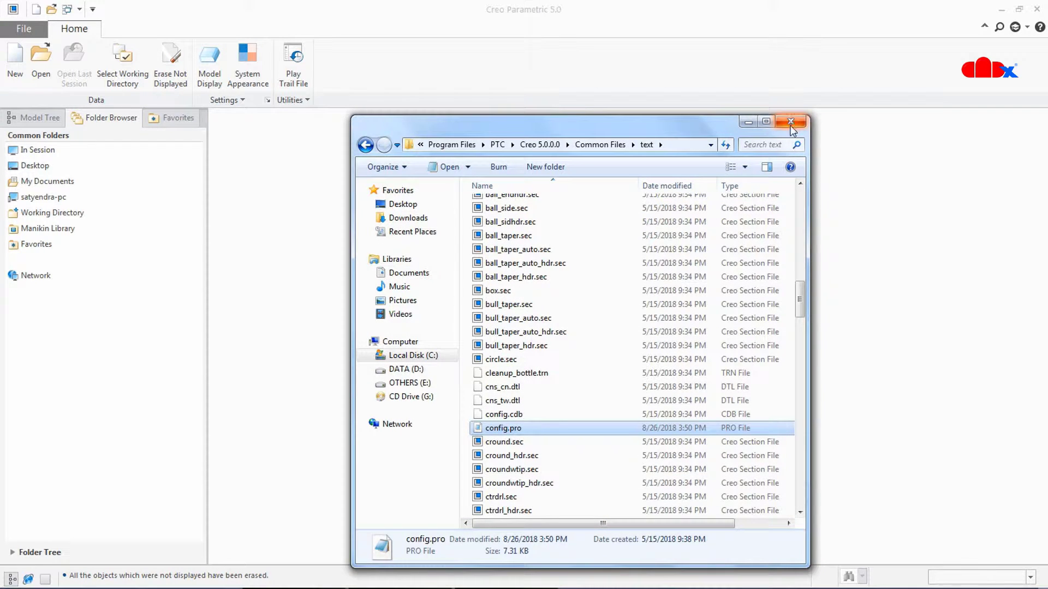
mouse_move(493, 436)
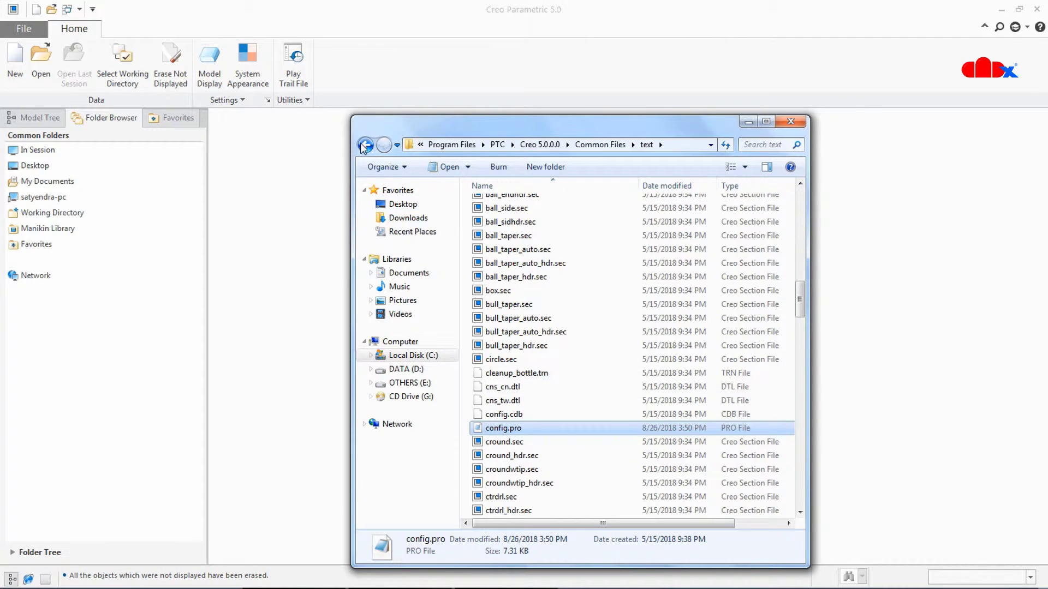
Return to the PTC folder, close Explorer, and bring up Creo's File Open dialog
click(366, 146)
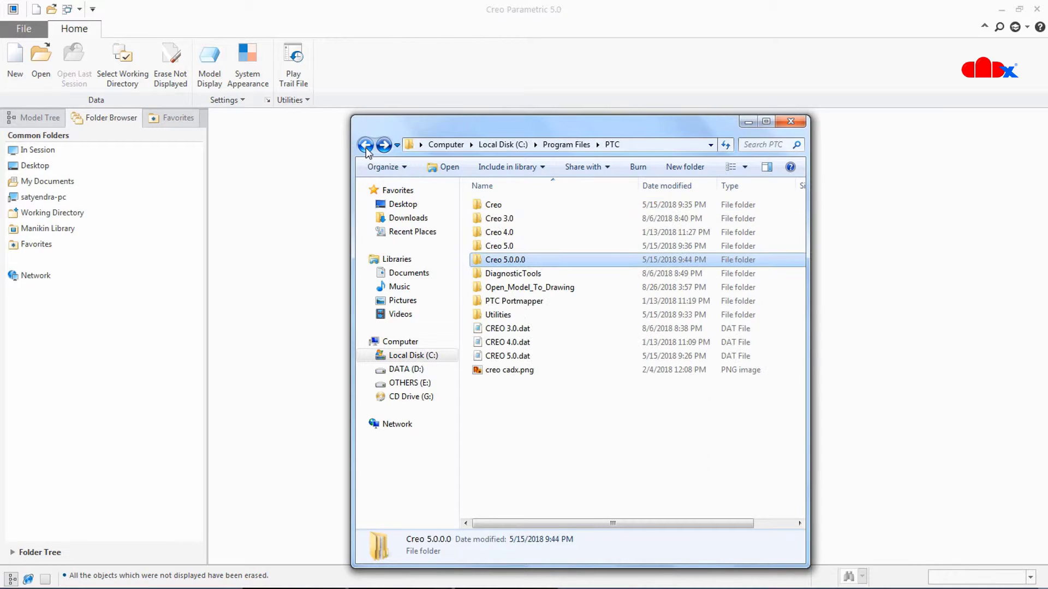
click(530, 286)
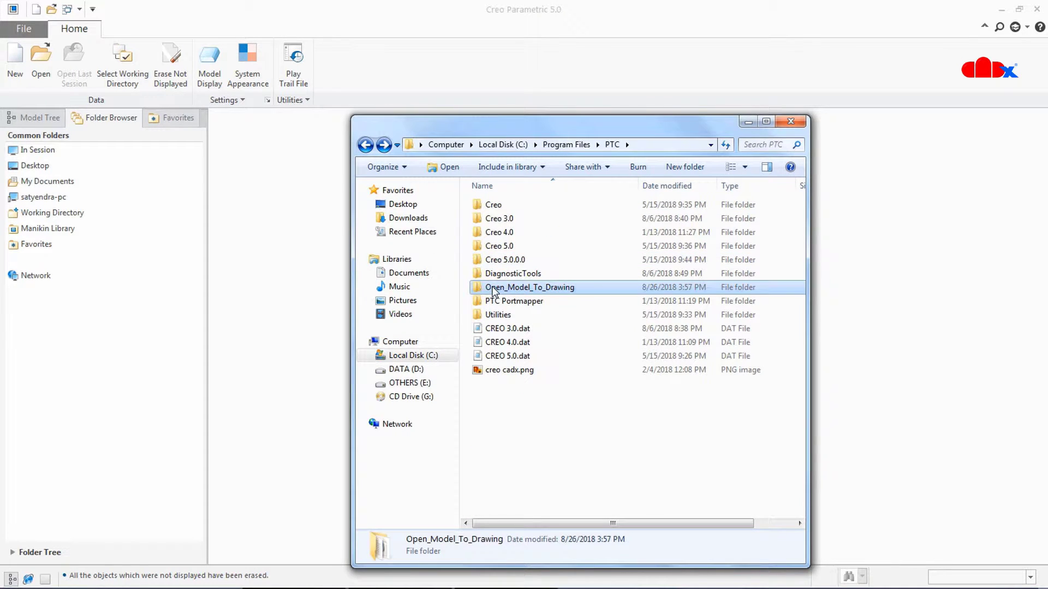
mouse_move(589, 151)
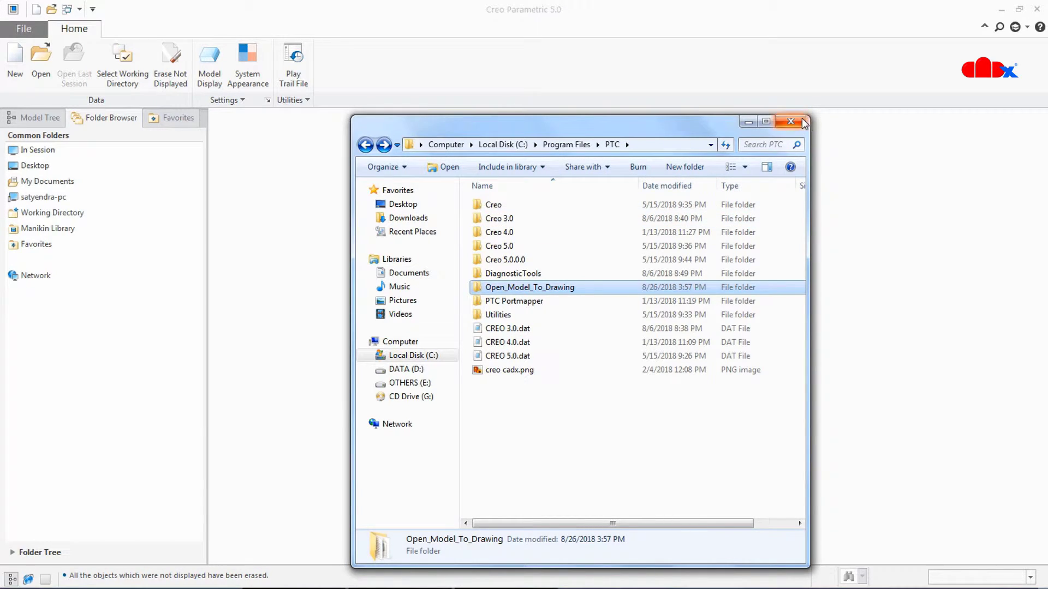
click(790, 122)
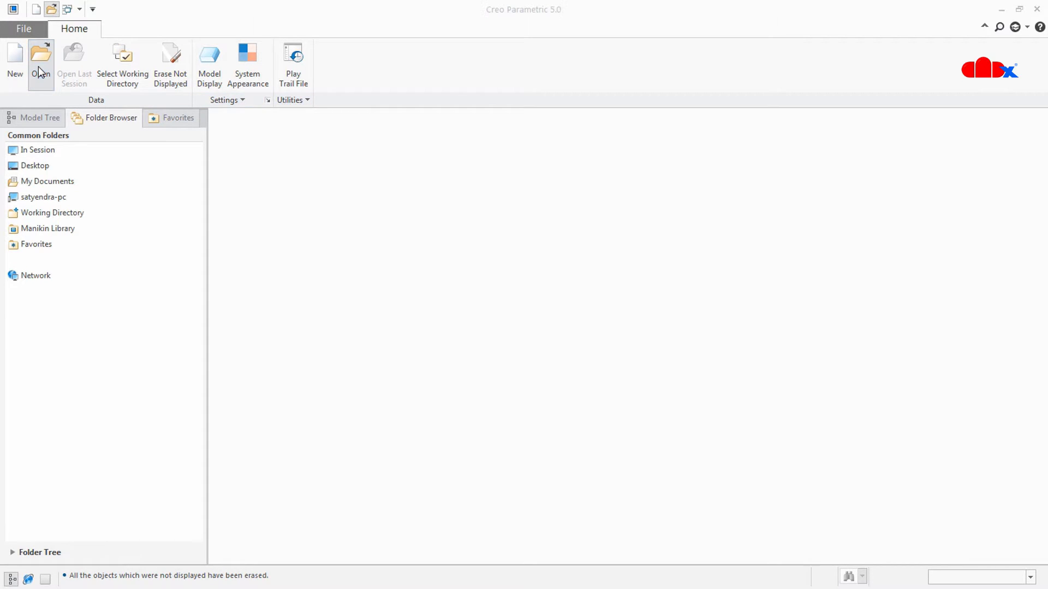
click(40, 60)
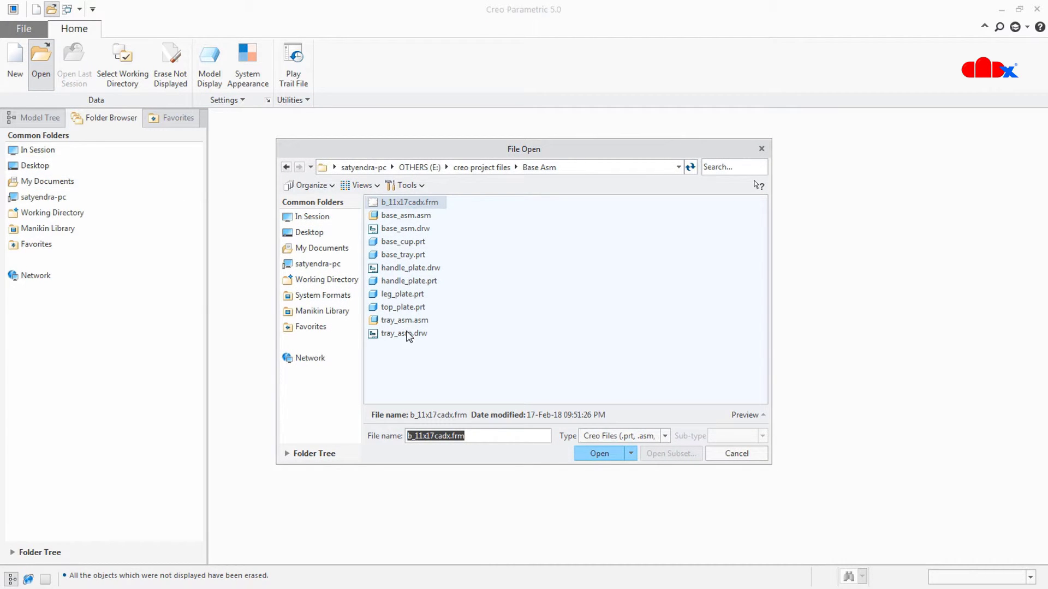